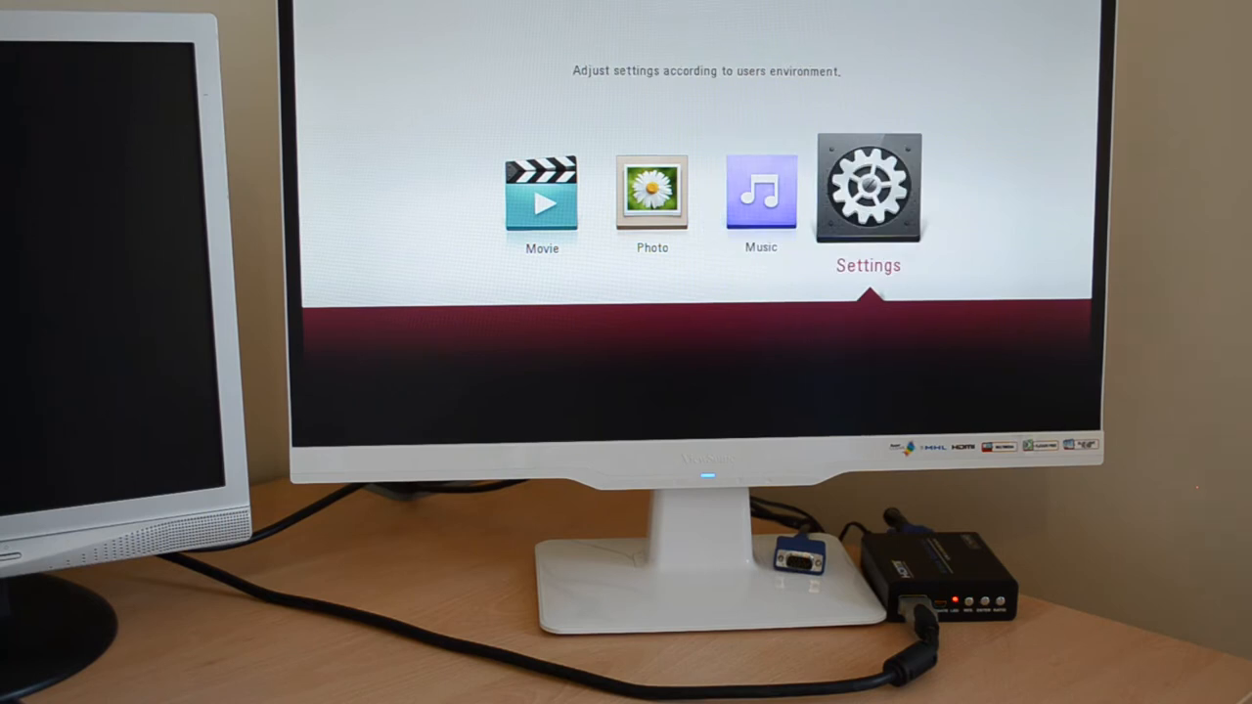
Bring up the Display settings with the HDMI resolution choices, 1080p currently set
{"action": "left_click", "coordinate": [868, 186]}
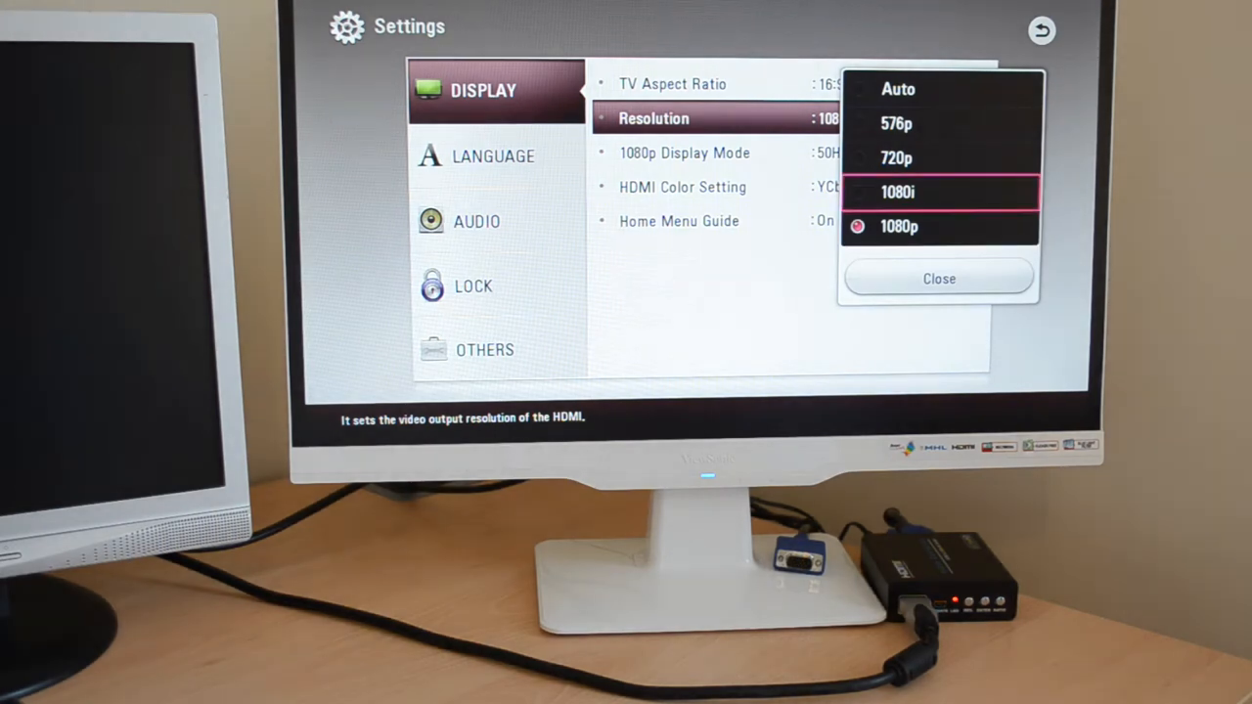
Switch the HDMI output to 576p, then back to 1080p with 1080p@50Hz confirmed
{"action": "left_click", "coordinate": [896, 123]}
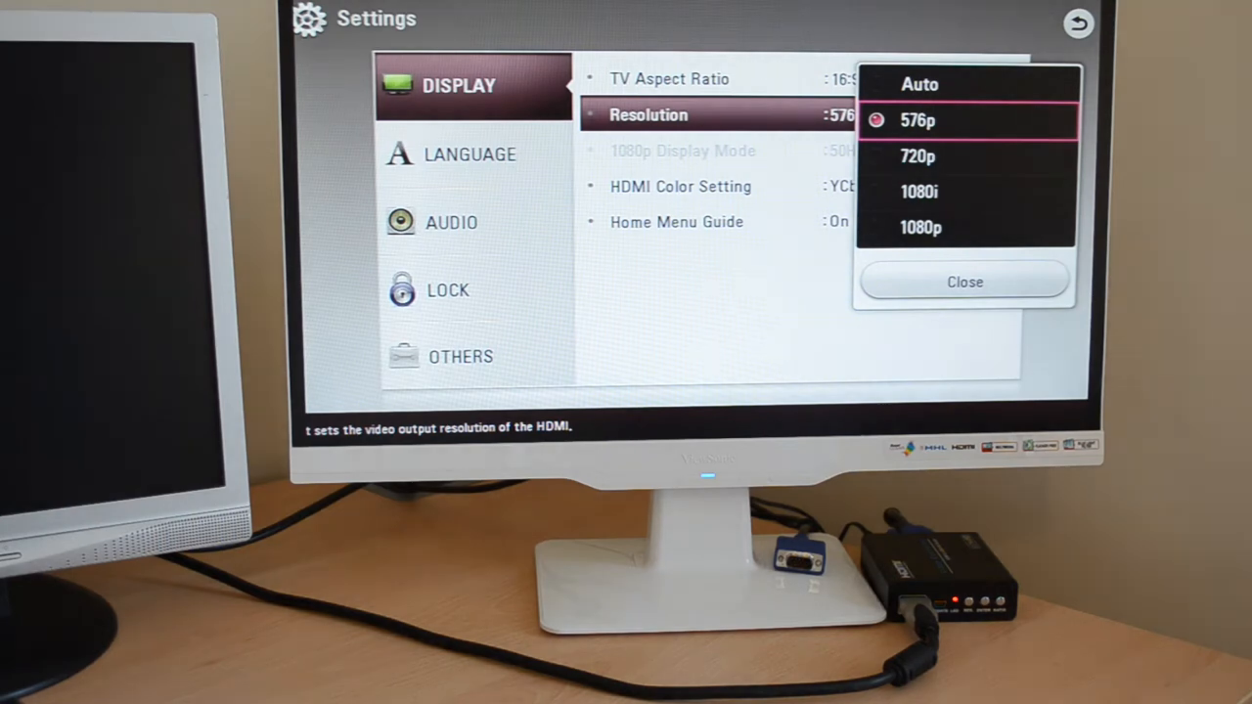
{"action": "left_click", "coordinate": [920, 227]}
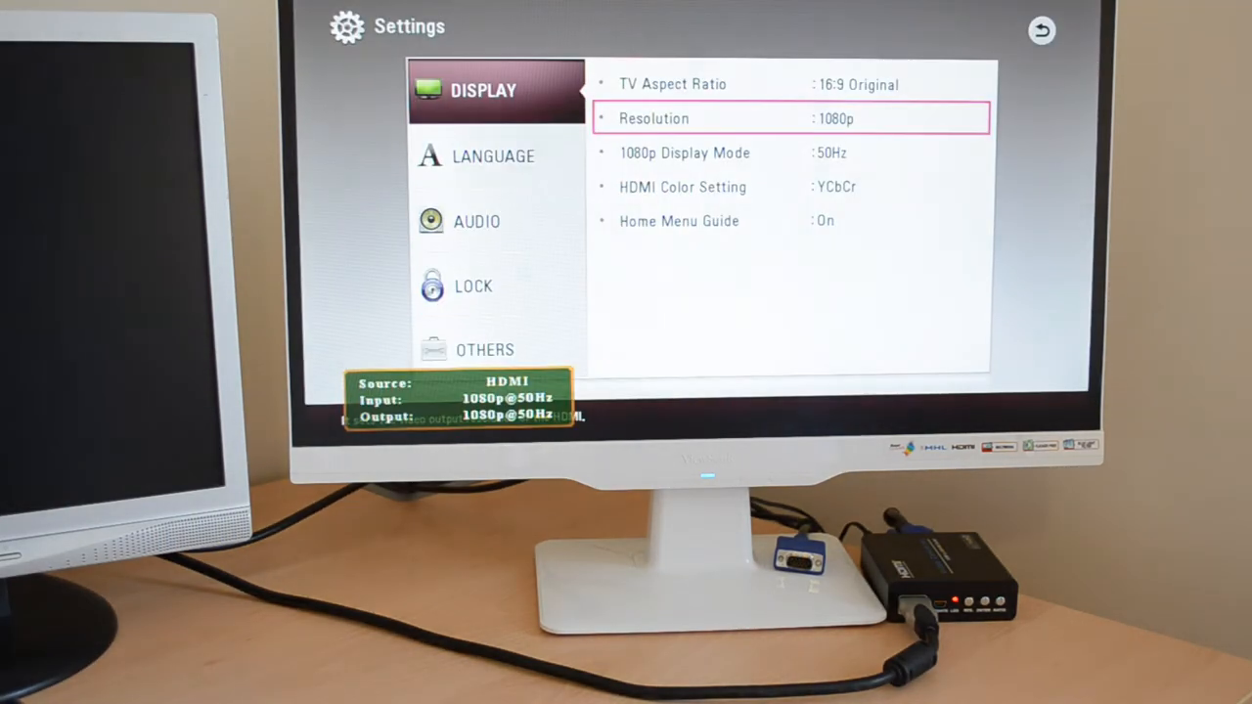